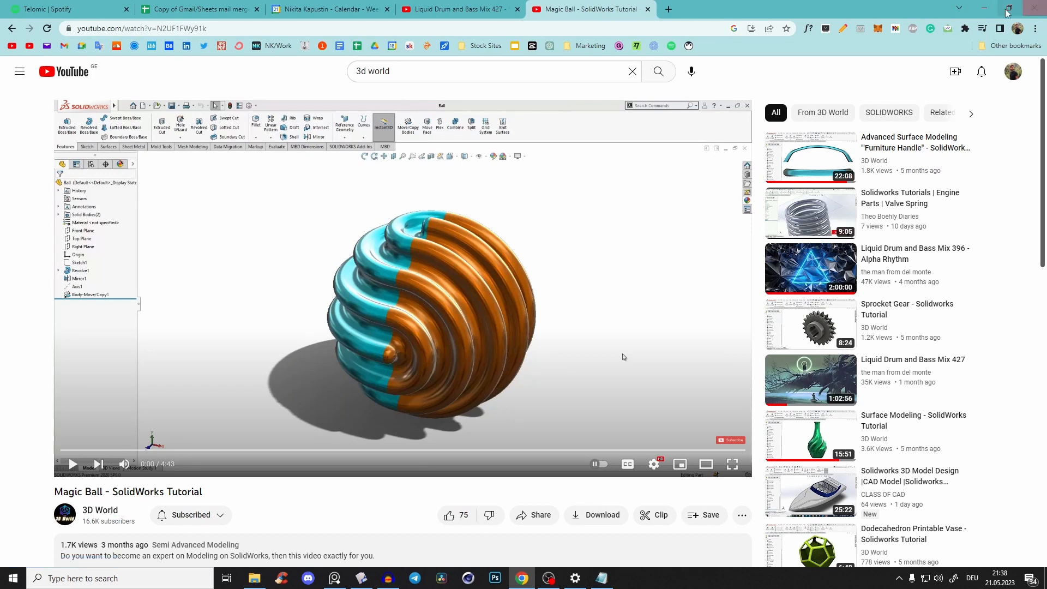
# Switch from the YouTube tutorial to the empty Plasticity workspace.
pyautogui.click(361, 578)
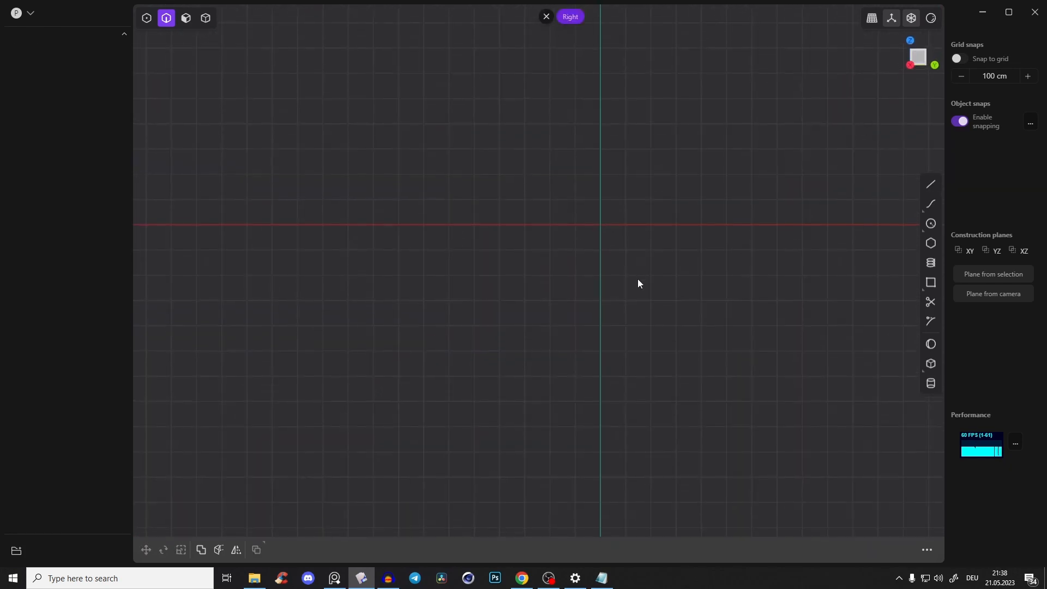
# Create a 500 cm radius circle centred on the origin in the Right view.
pyautogui.click(930, 224)
pyautogui.write('500')
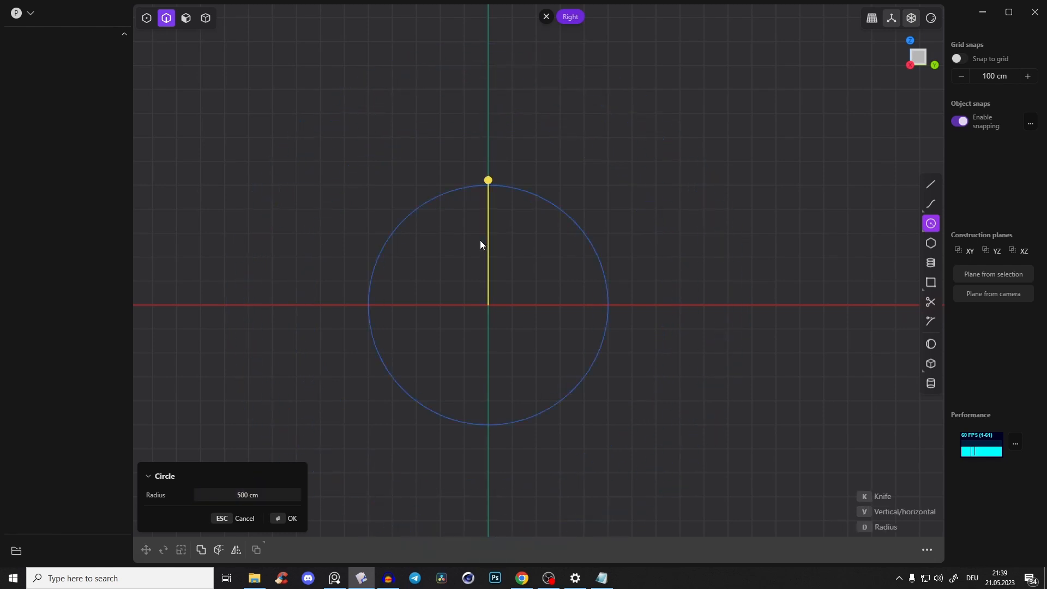
pyautogui.click(293, 518)
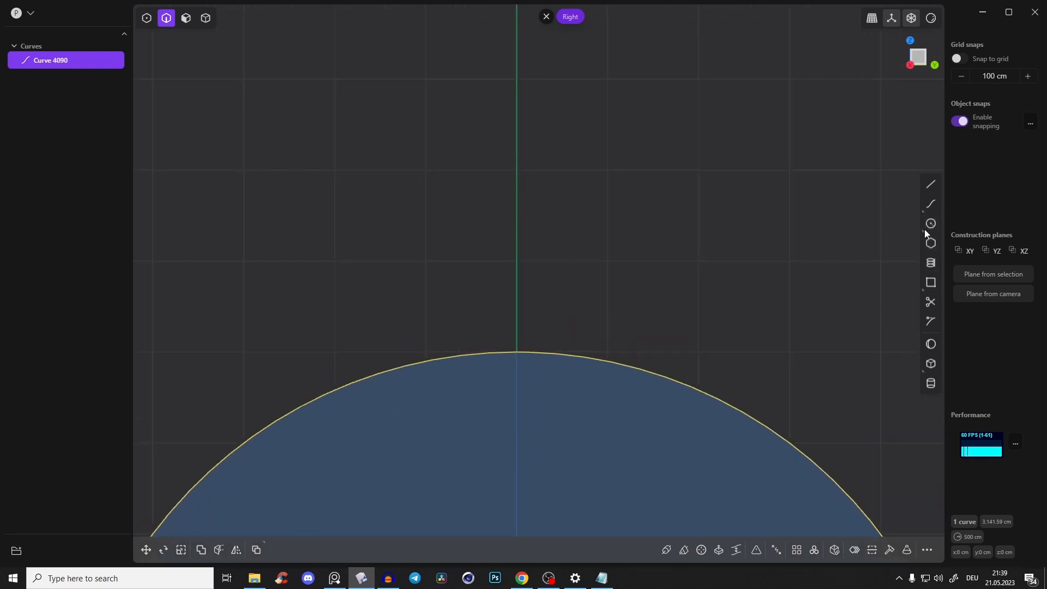
pyautogui.moveTo(931, 224)
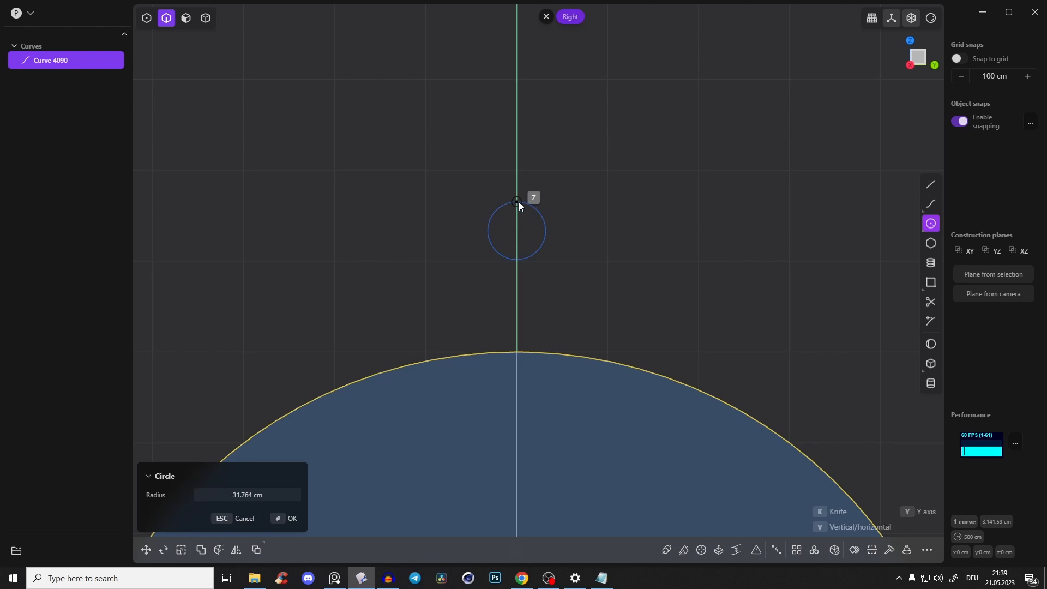
# Add a second circle of radius 44.5 cm above the large circle.
pyautogui.moveTo(517, 201); pyautogui.dragTo(247, 454)
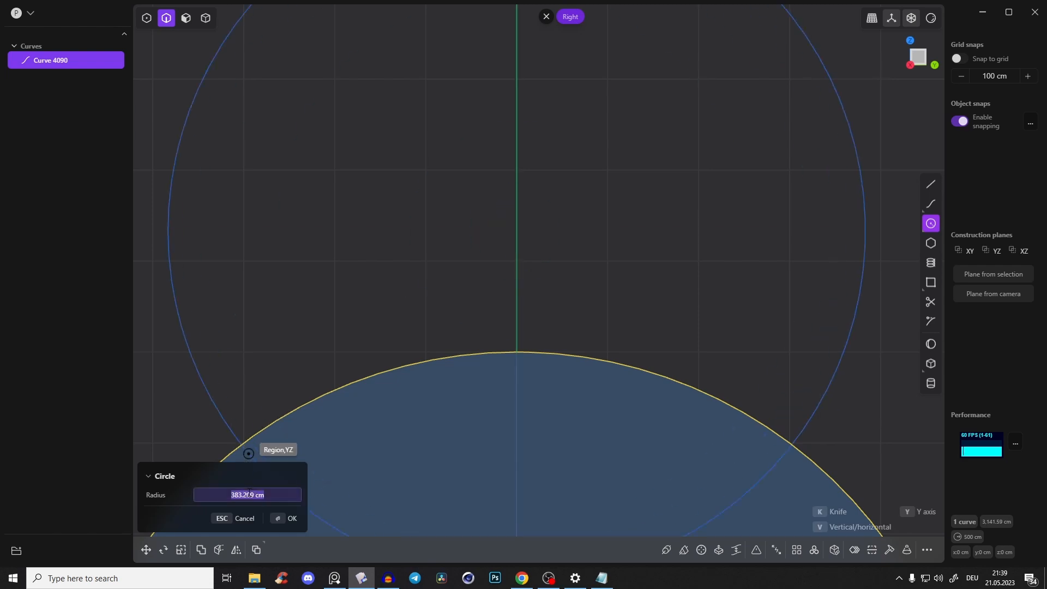
pyautogui.write('44.5')
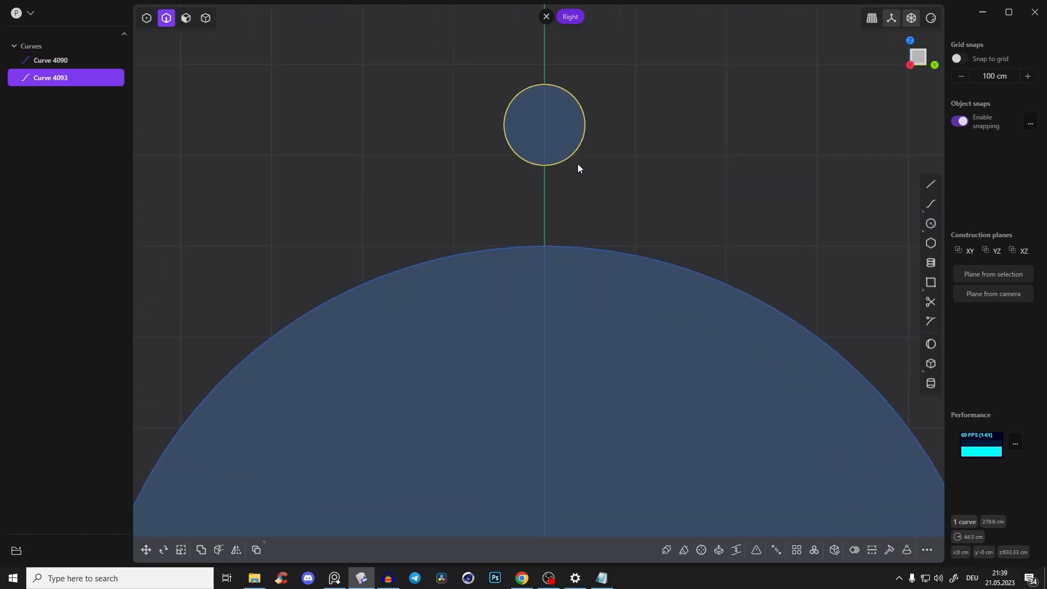
# Move the small circle down along Z until it sits on the large circle's top edge.
pyautogui.click(145, 550)
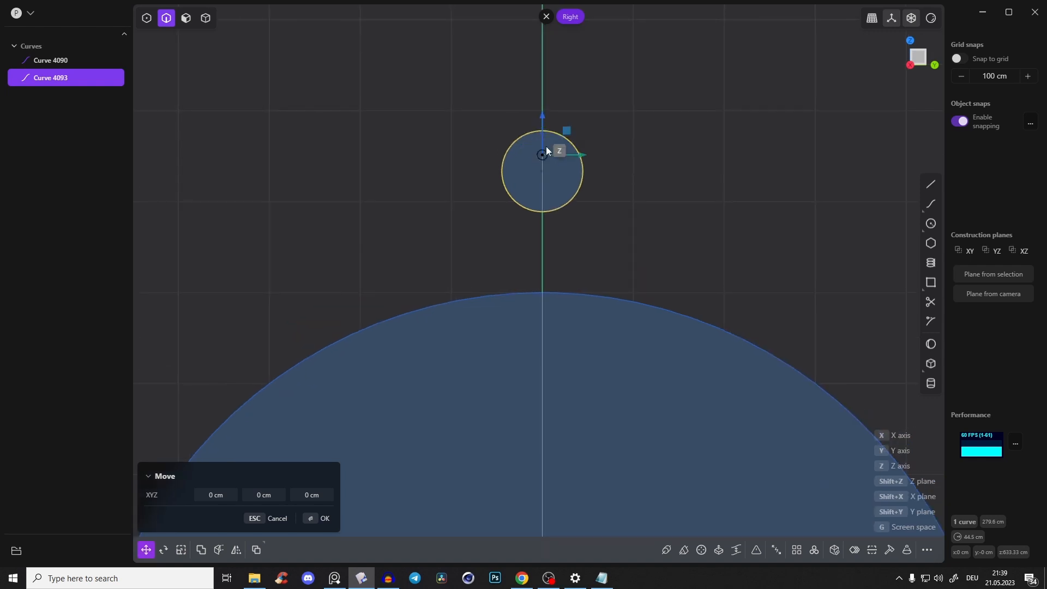
pyautogui.moveTo(542, 154); pyautogui.dragTo(542, 124)
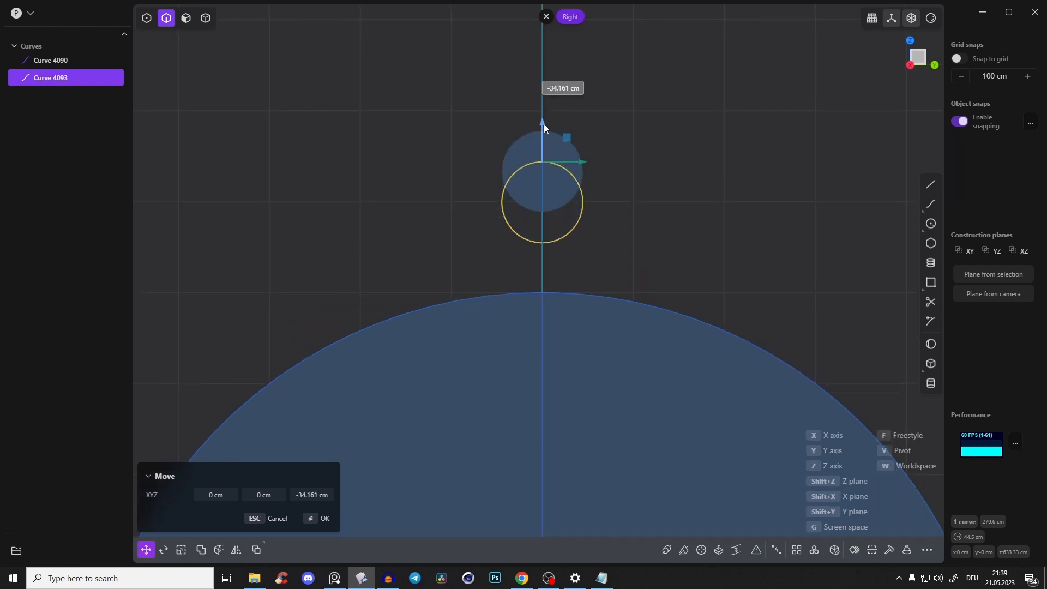
pyautogui.moveTo(542, 122); pyautogui.dragTo(542, 293)
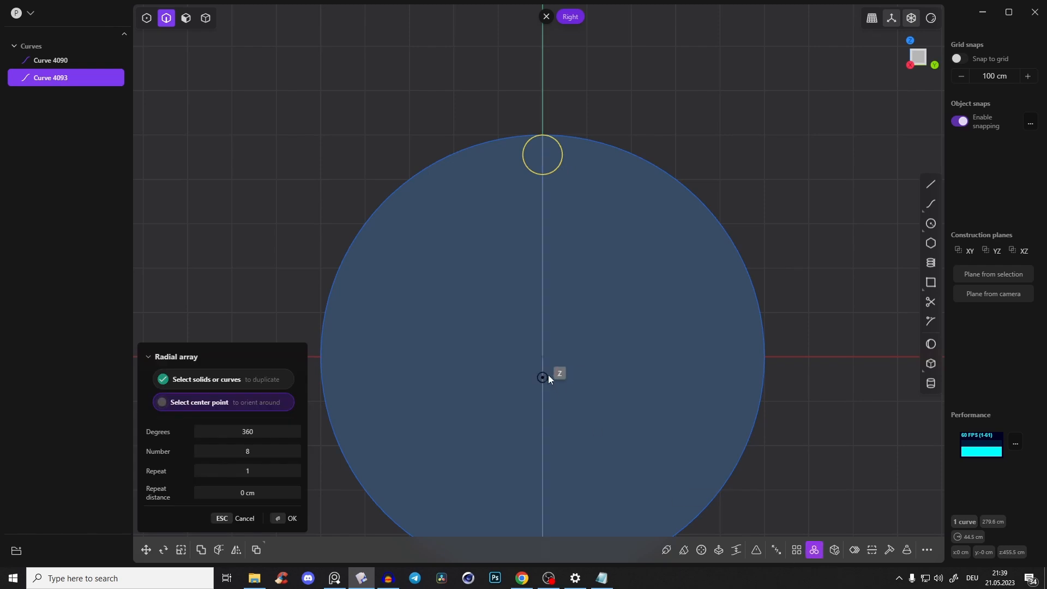
# Radial-array the small circle about the large circle's centre with 29 copies and confirm.
pyautogui.click(542, 377)
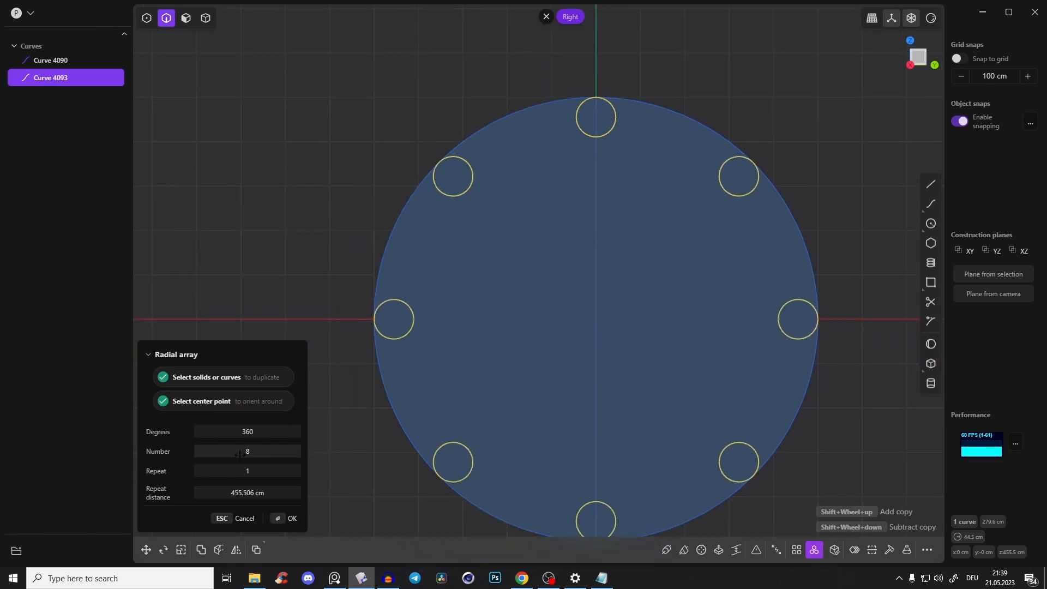
pyautogui.write('29')
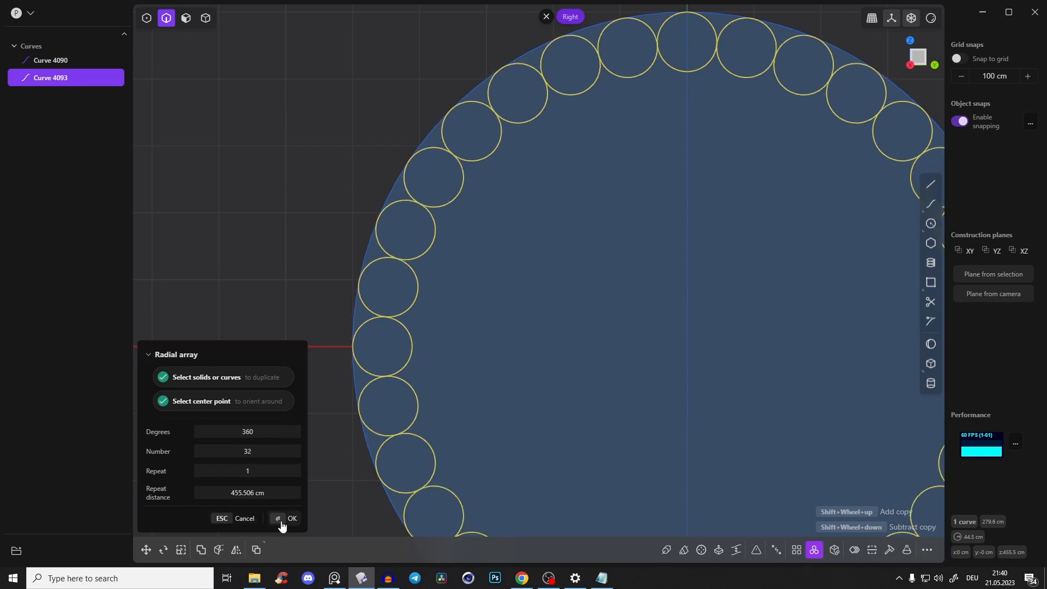
pyautogui.click(291, 518)
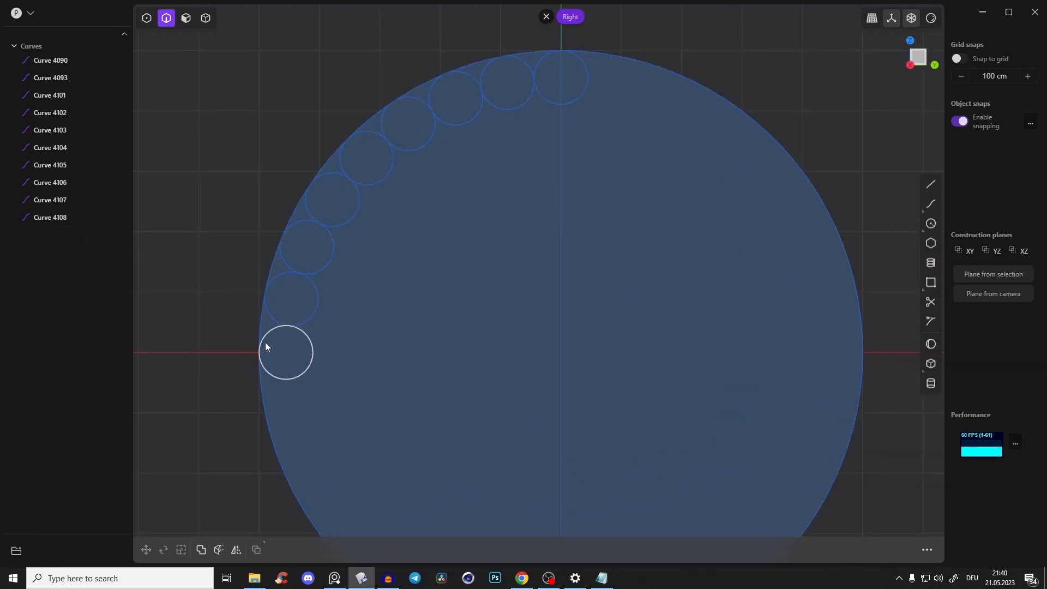
pyautogui.moveTo(353, 341)
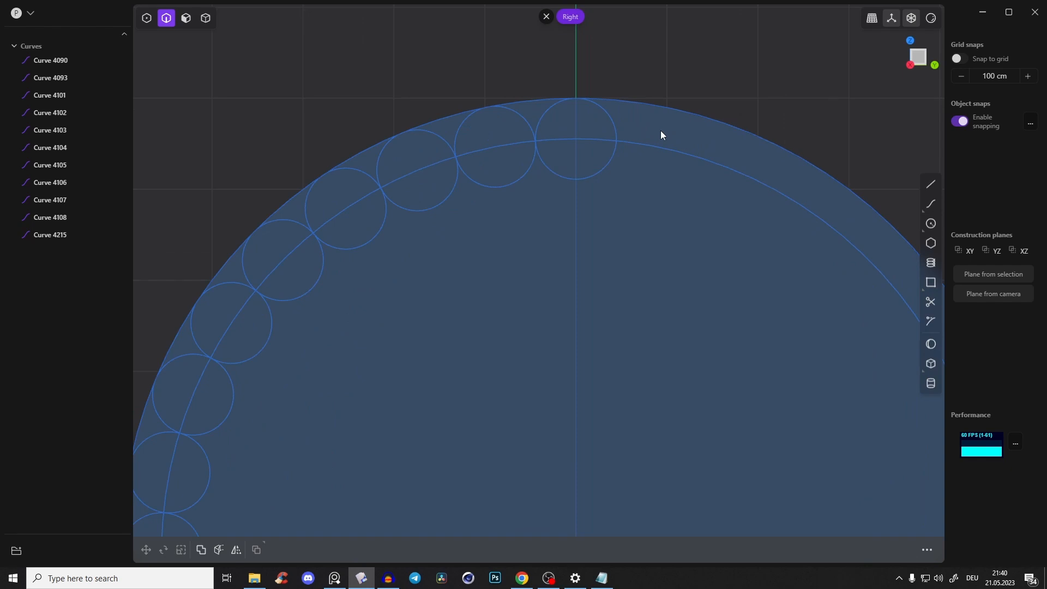
pyautogui.click(930, 301)
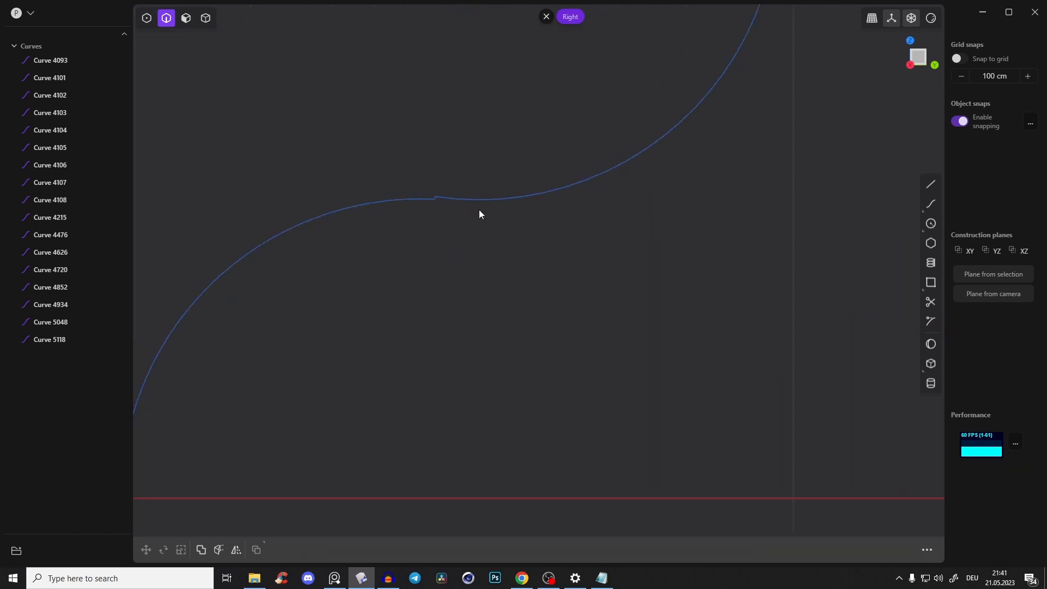
# Zoom to the small kink and select the tiny kinked curve piece for removal.
pyautogui.moveTo(478, 215); pyautogui.dragTo(559, 246)
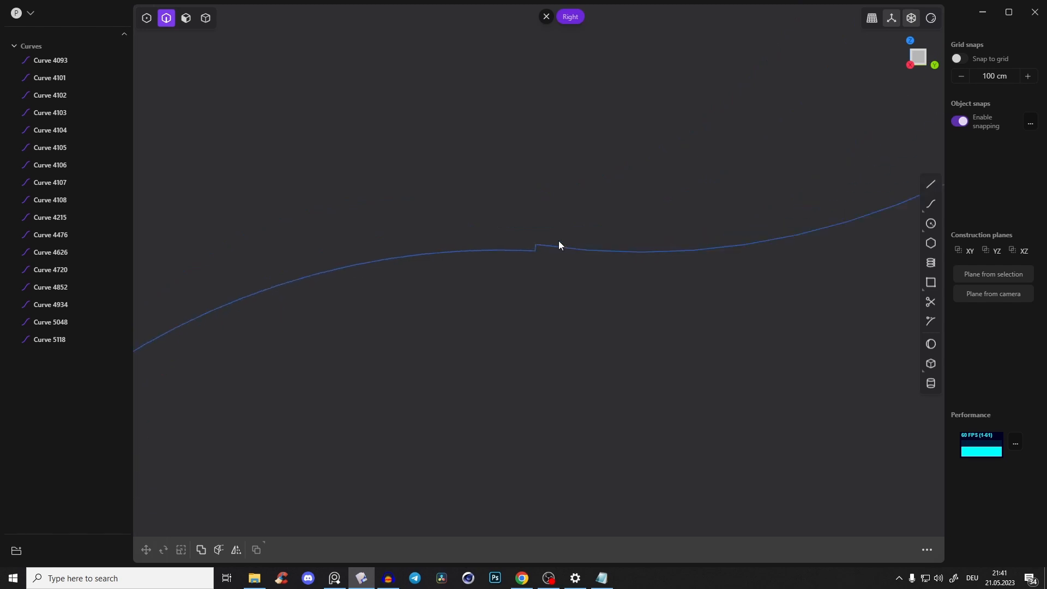
pyautogui.click(147, 17)
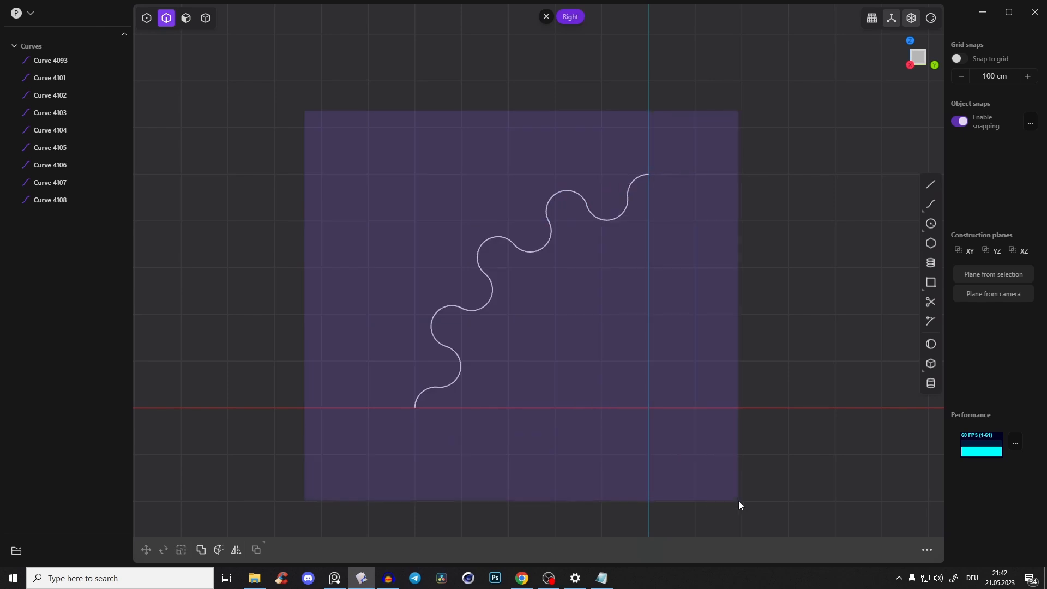
# Draw the wavy quarter curve in the Right view and recentre it in the viewport.
pyautogui.click(50, 60)
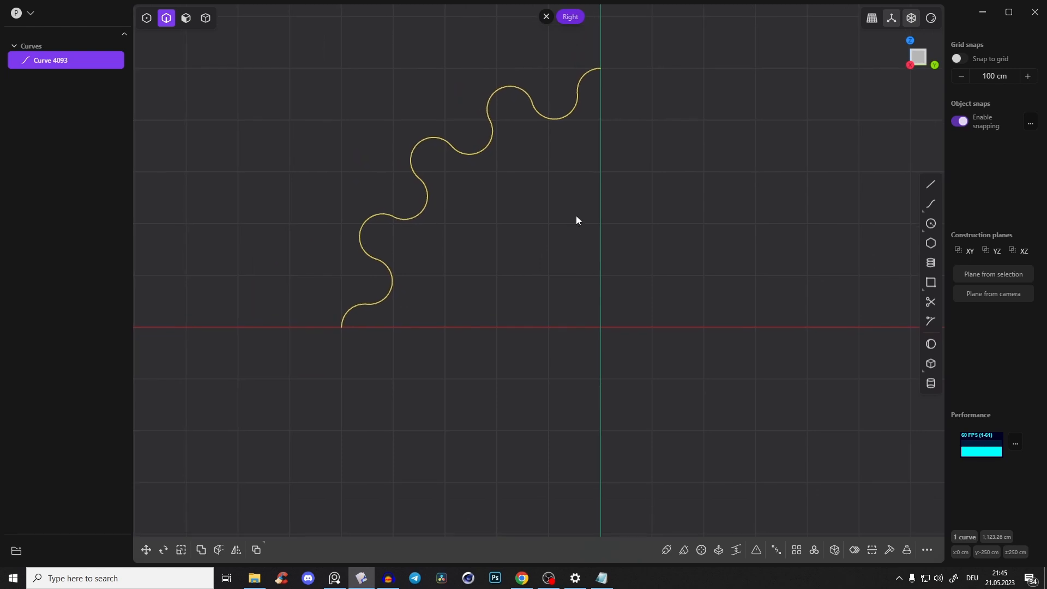
pyautogui.moveTo(576, 221); pyautogui.dragTo(608, 416)
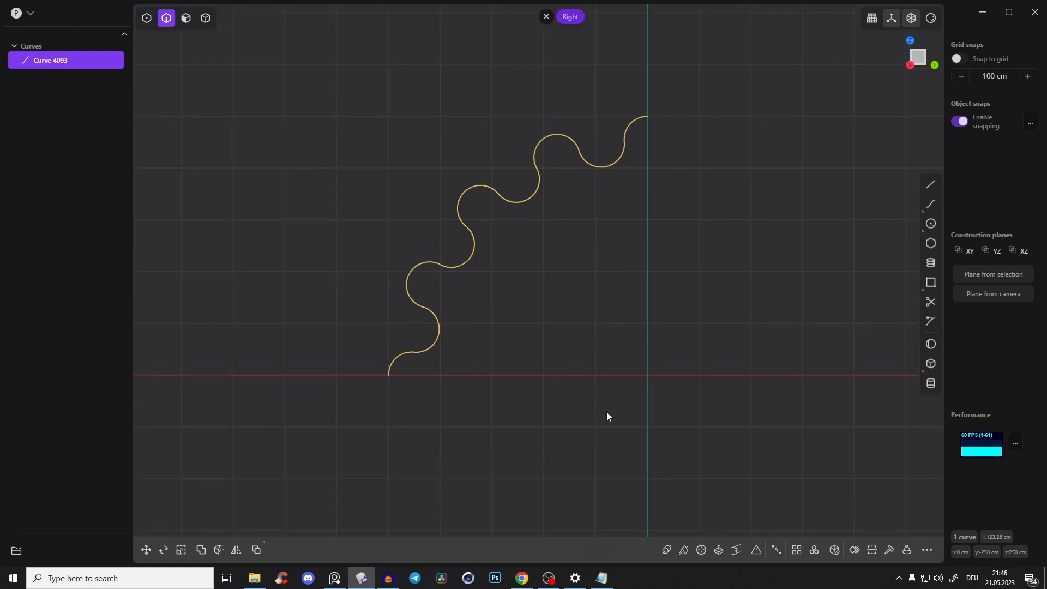
# Mirror the wavy curve across the vertical axis, merging both halves into one semicircle.
pyautogui.click(236, 549)
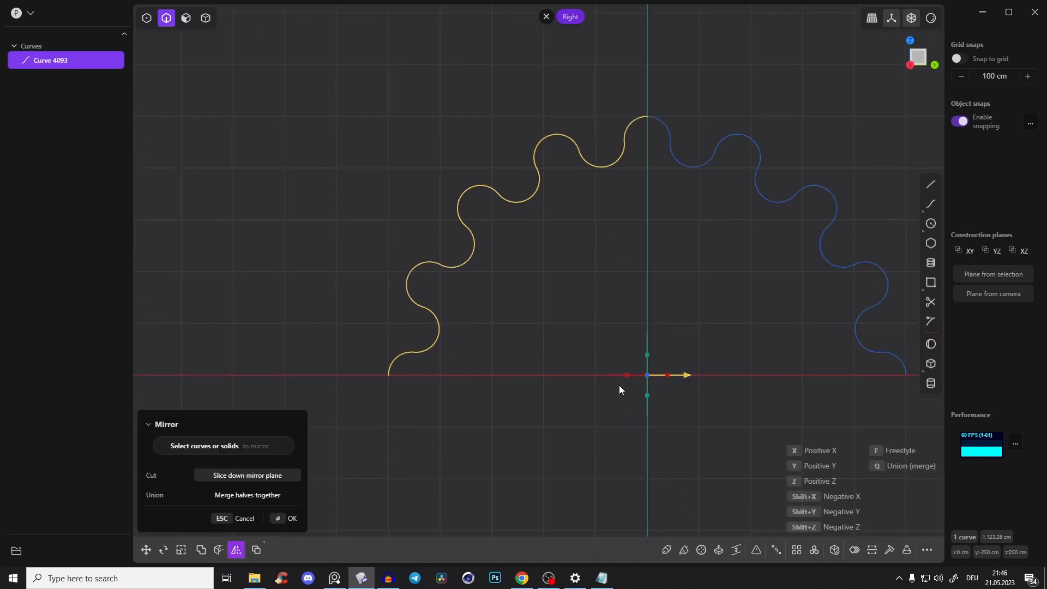
pyautogui.click(293, 518)
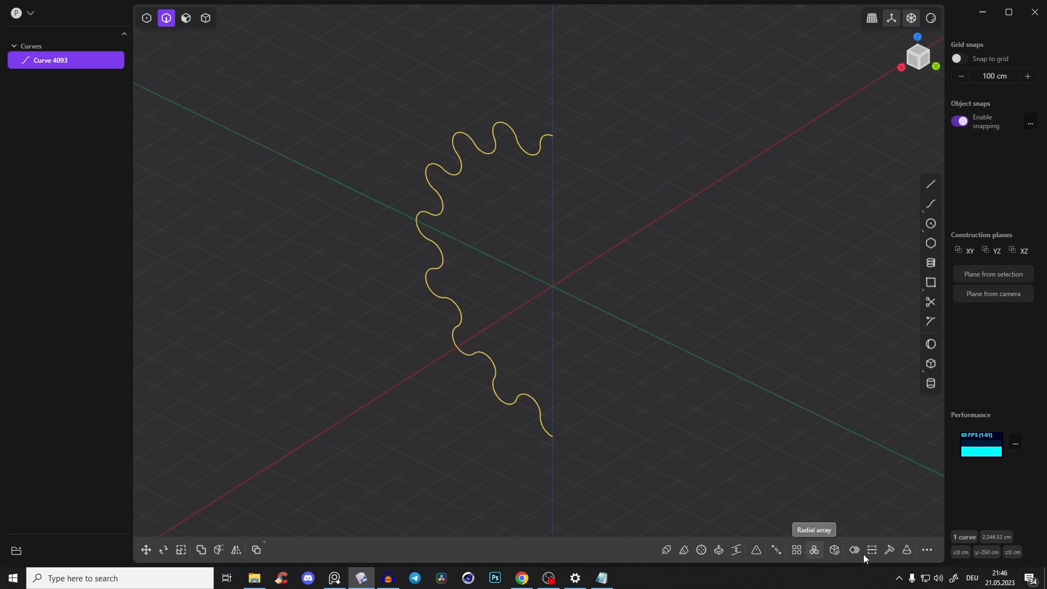
pyautogui.moveTo(702, 550)
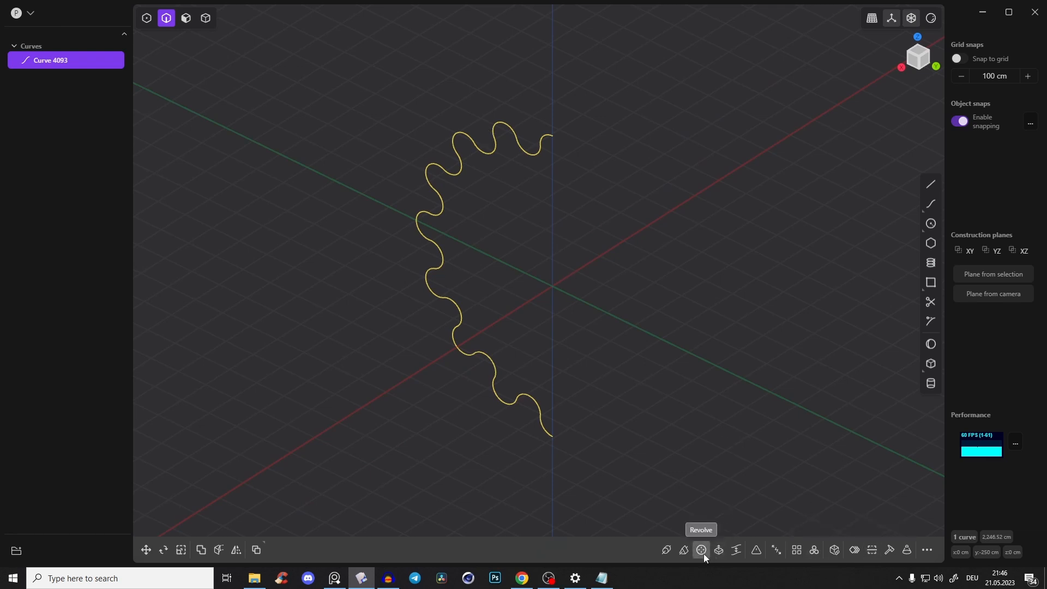
# Revolve the wavy semicircle 180 degrees into a ribbed half-ball sheet.
pyautogui.click(700, 550)
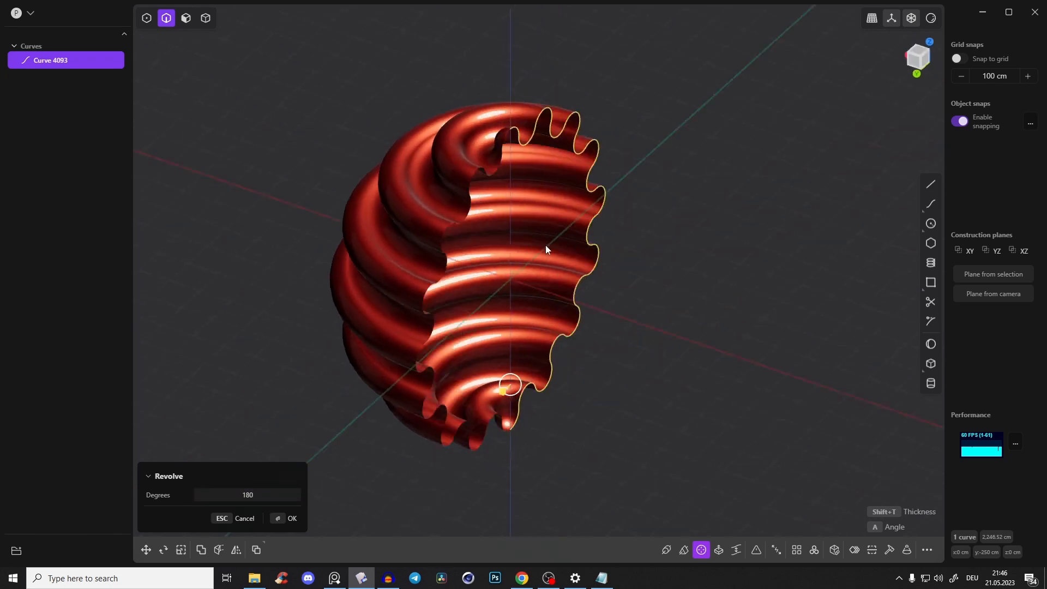
pyautogui.click(292, 519)
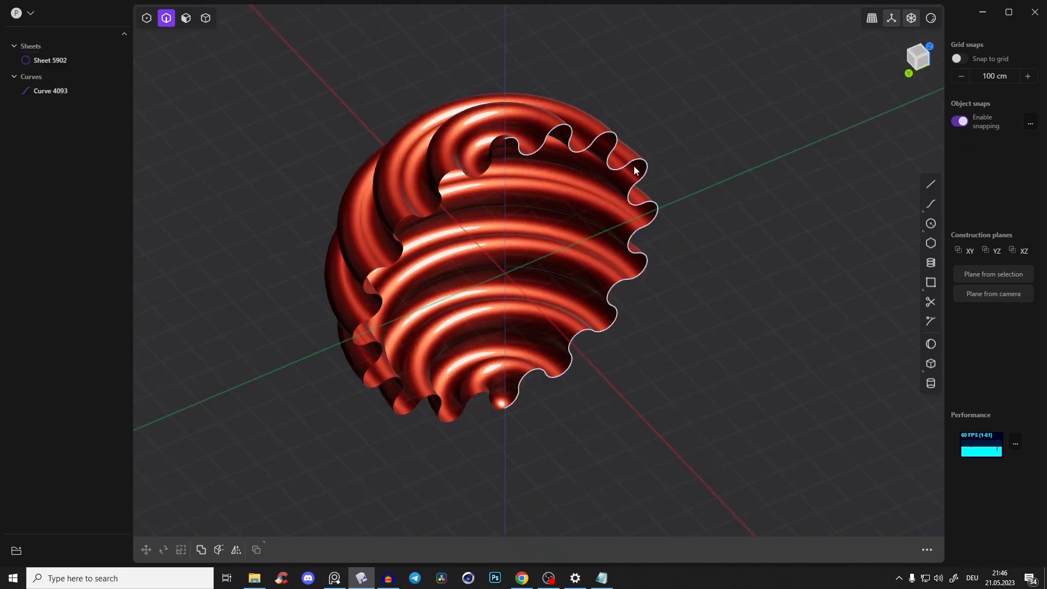
pyautogui.click(51, 91)
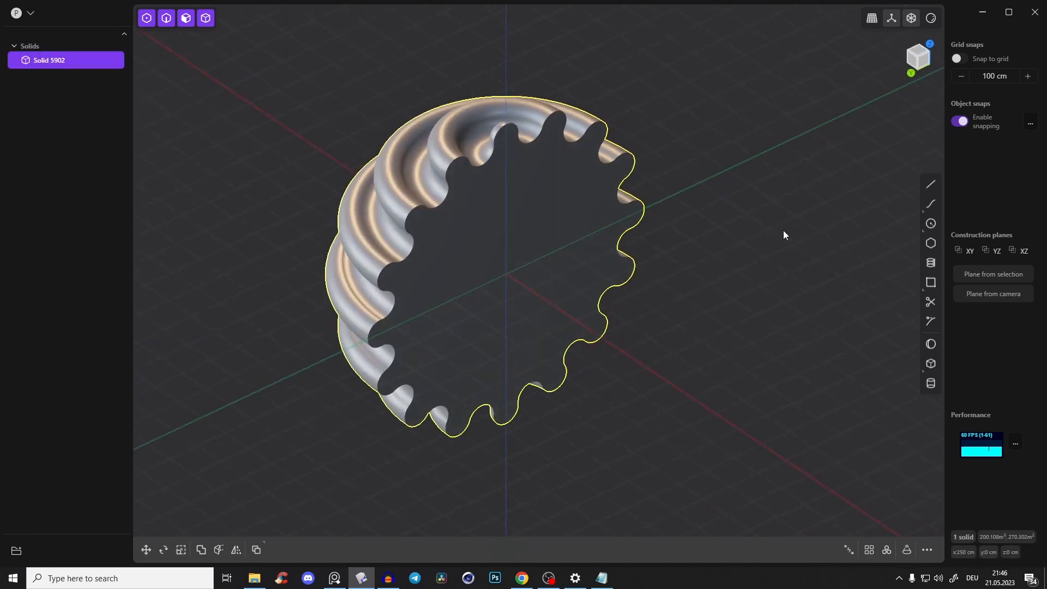
# Mirror the half-shell solid to create the second half of the ball.
pyautogui.click(236, 549)
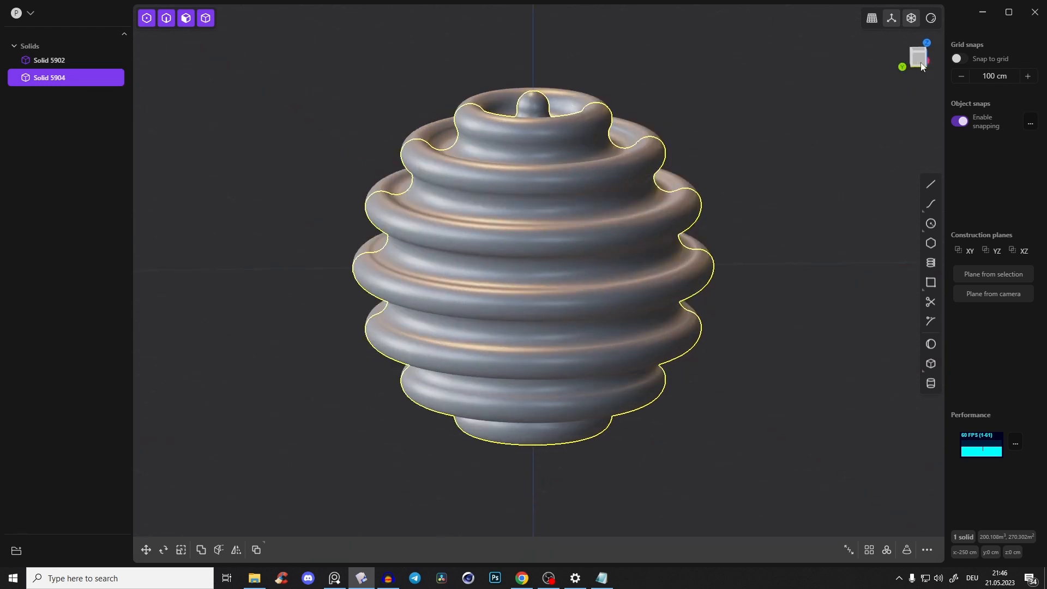
# Rotate the second half 90 degrees about the X axis and start merging both halves.
pyautogui.click(163, 550)
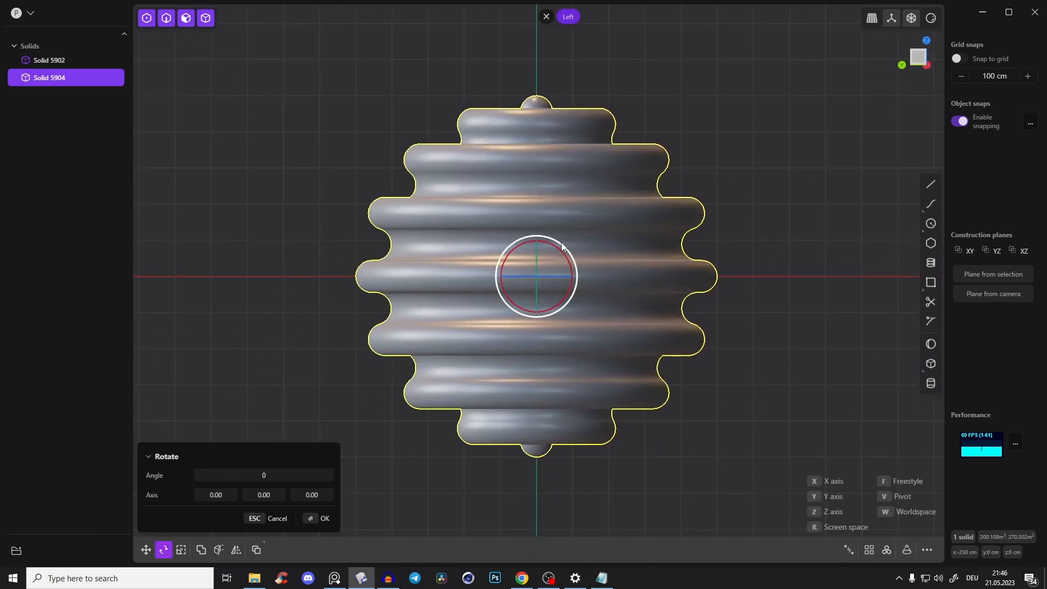
pyautogui.write('90')
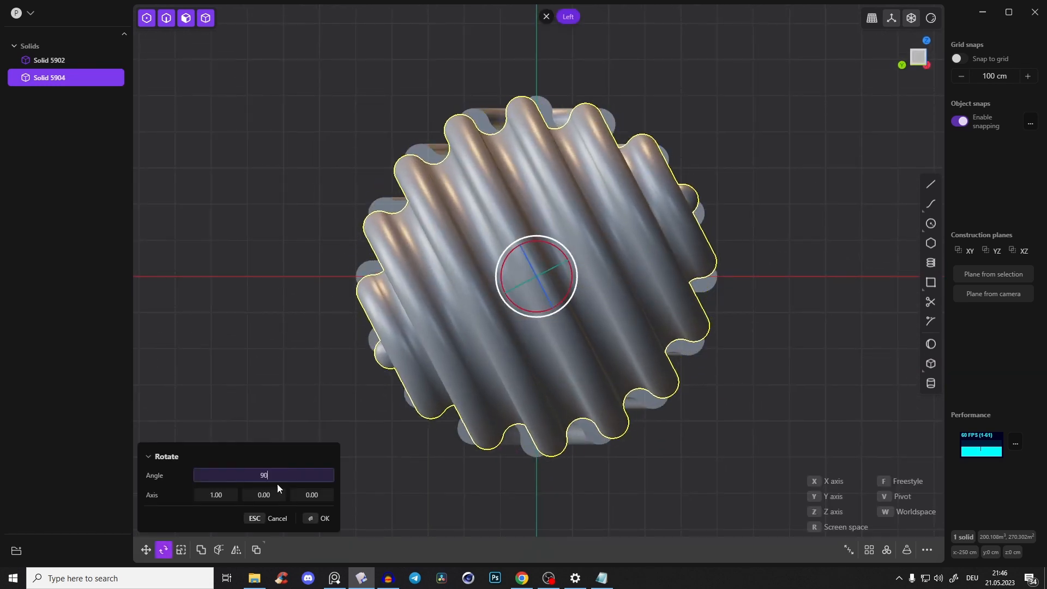
pyautogui.click(325, 518)
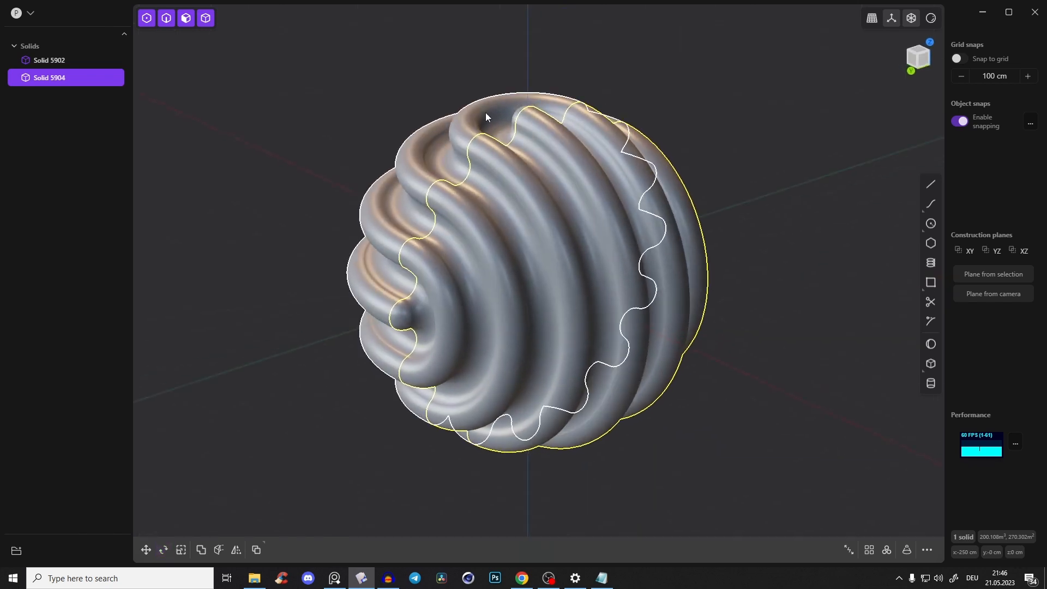
pyautogui.click(201, 549)
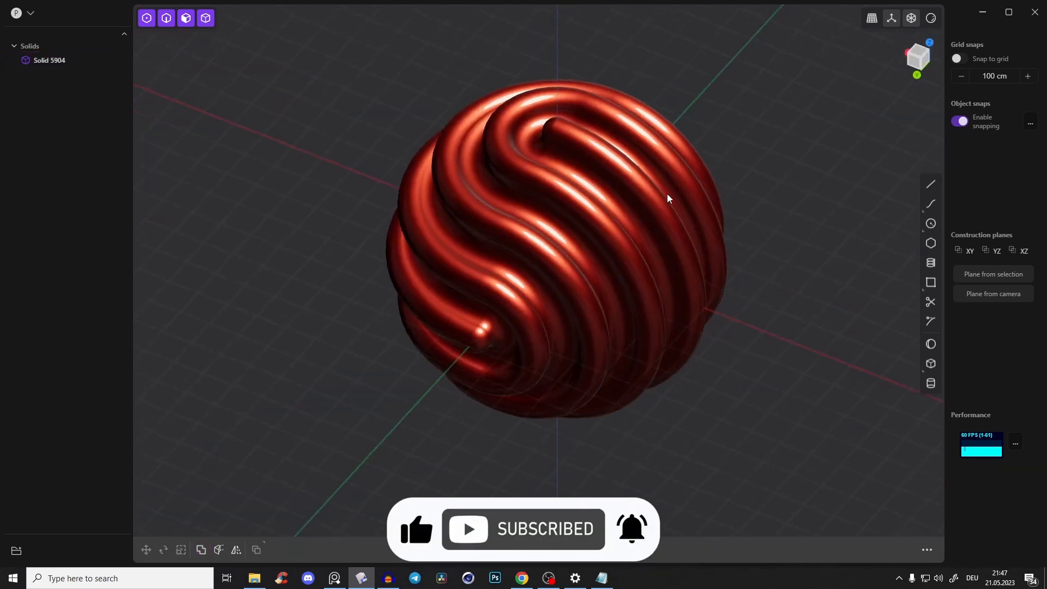
# Orbit the viewport to inspect the red swirling ball from the top and sides.
pyautogui.moveTo(667, 198); pyautogui.dragTo(749, 133)
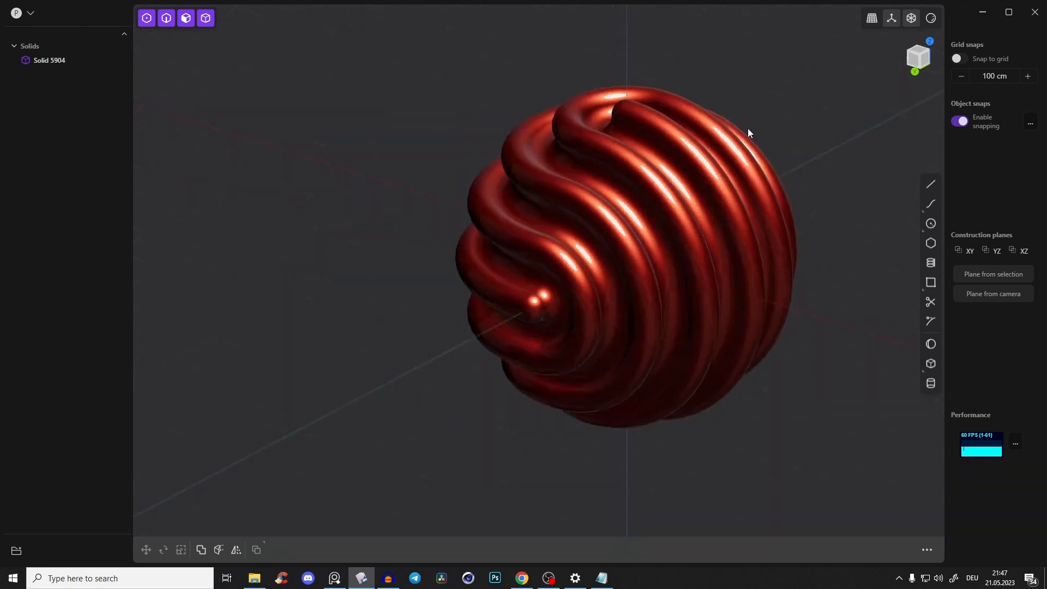
pyautogui.moveTo(748, 133); pyautogui.dragTo(677, 236)
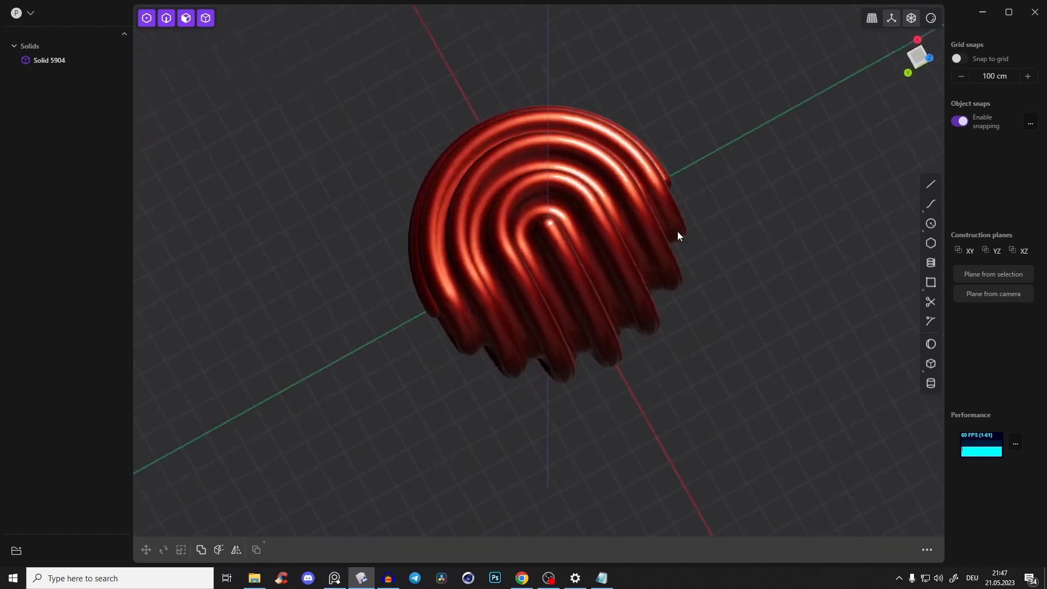
pyautogui.moveTo(677, 235); pyautogui.dragTo(763, 128)
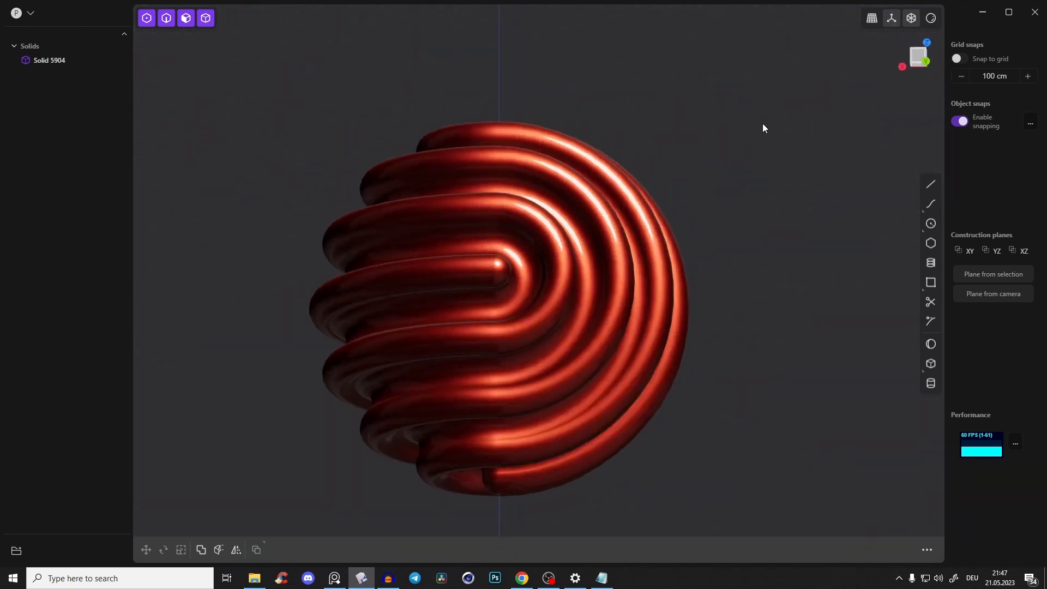